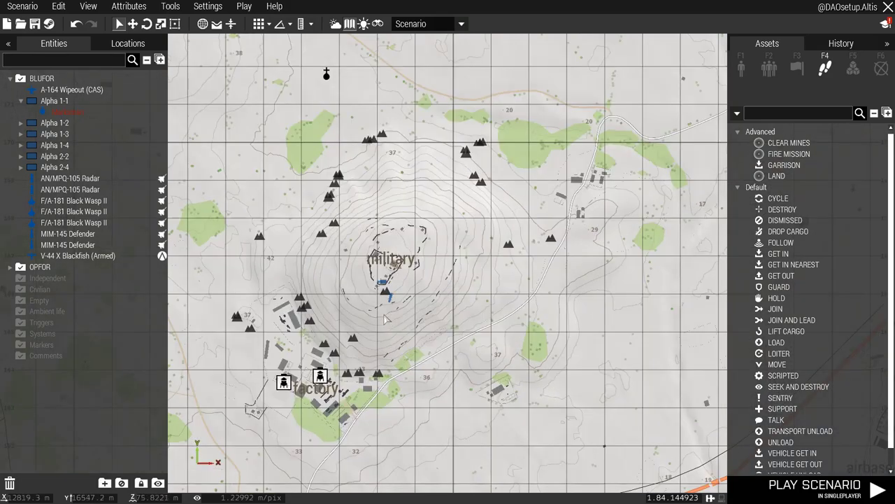
Start the scenario and find the Drongo's Air Operations dialog key in Controls settings
scroll("down", 3)
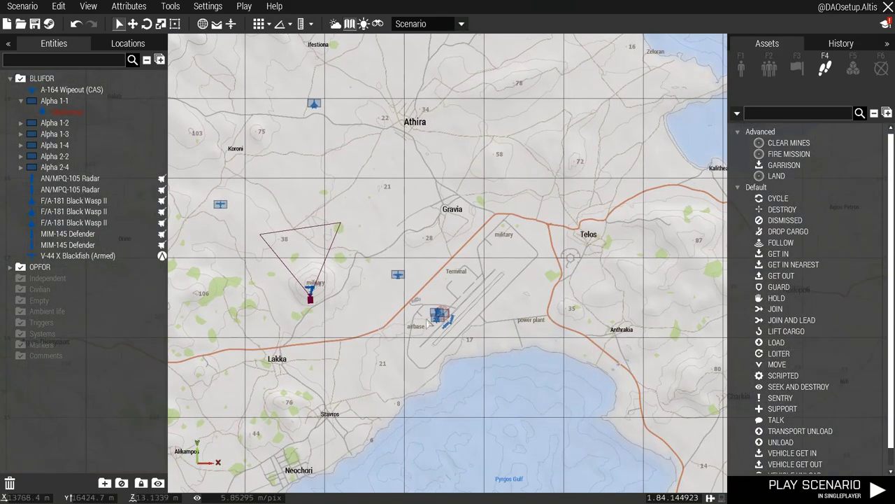
scroll("down", 3)
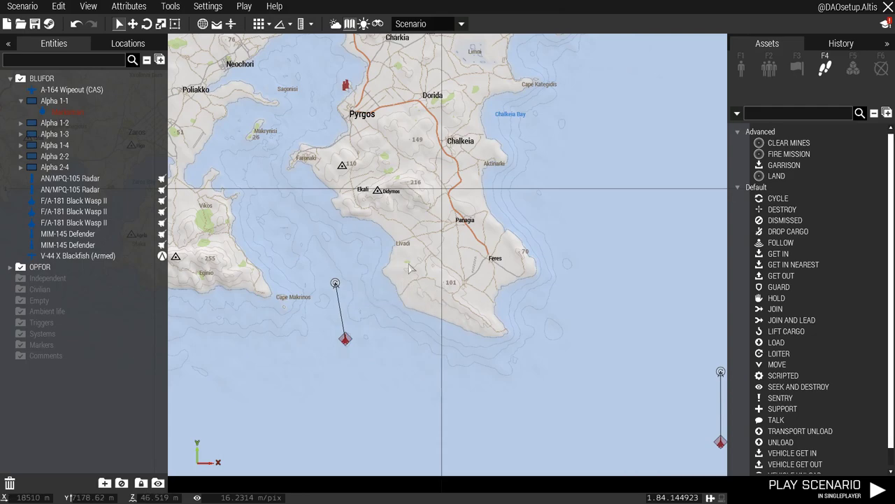
scroll("down", 3)
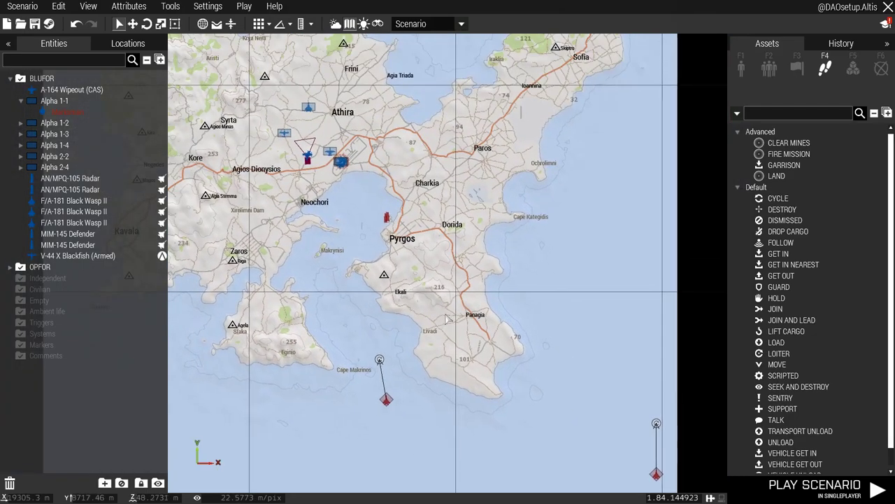
mouse_move(605, 410)
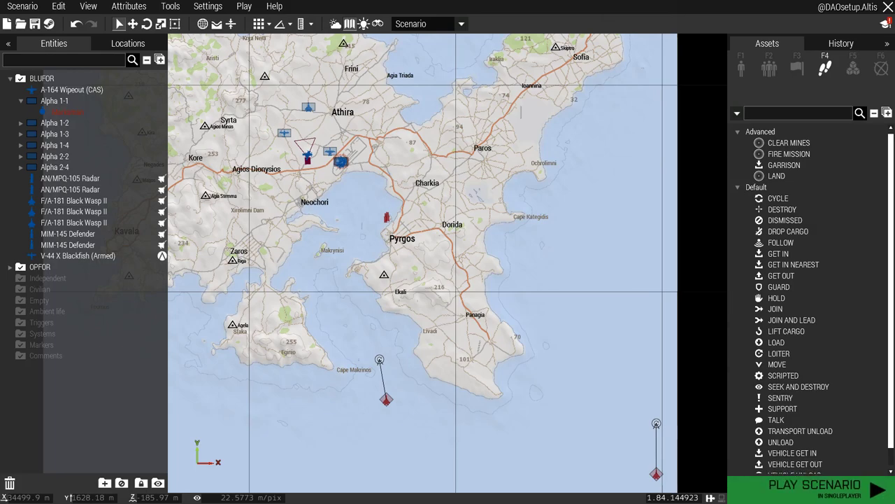
left_click(813, 485)
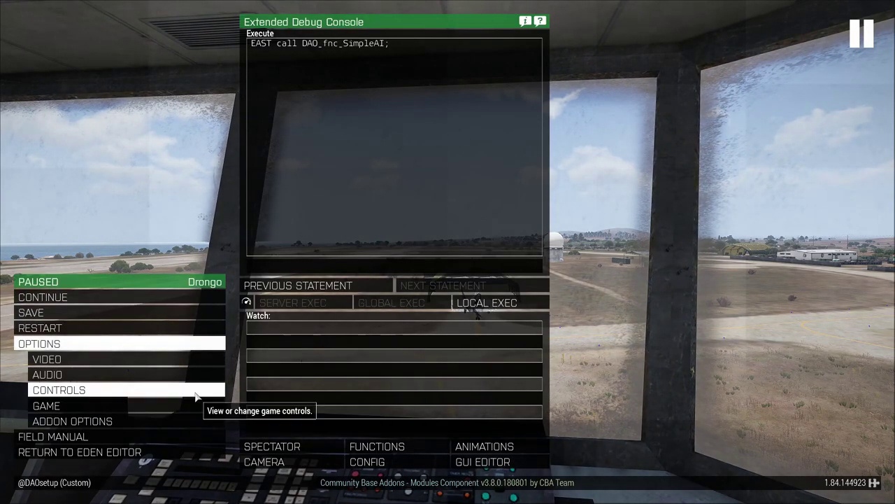
left_click(58, 389)
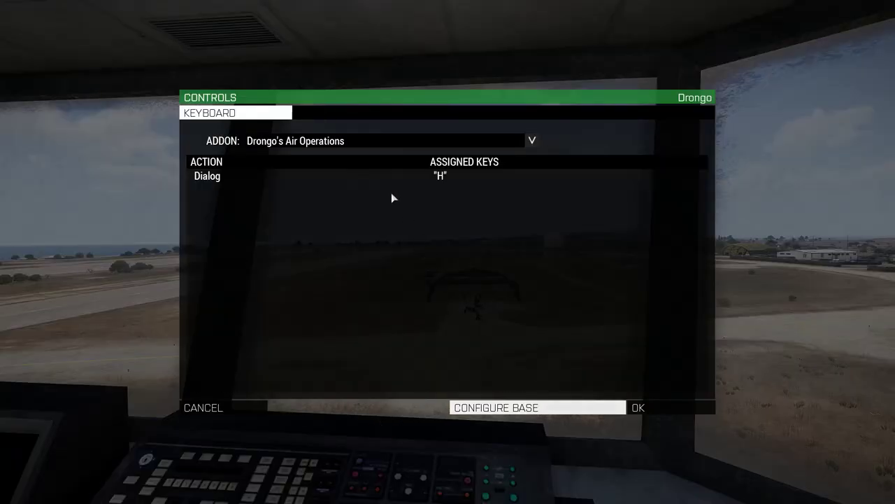
mouse_move(448, 179)
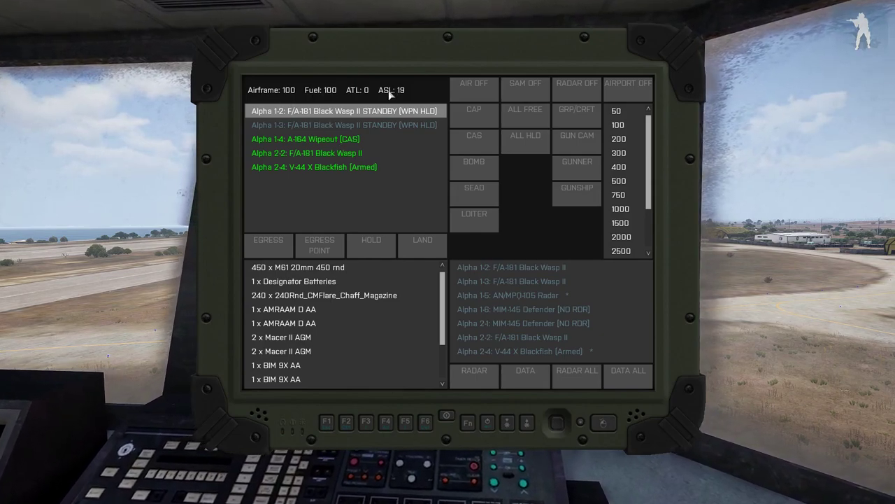
View the loadouts of the A-164 Wipeout, V-44 X Blackfish and Alpha 2-2 F/A-181
left_click(305, 138)
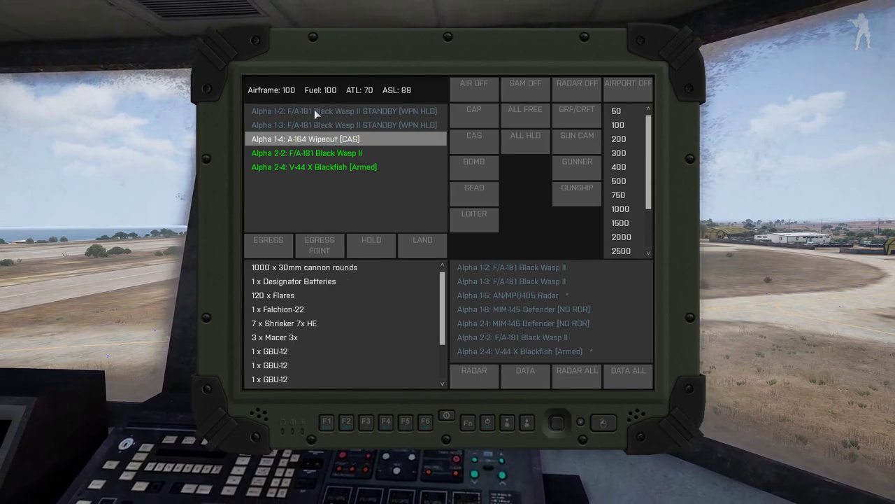
left_click(314, 167)
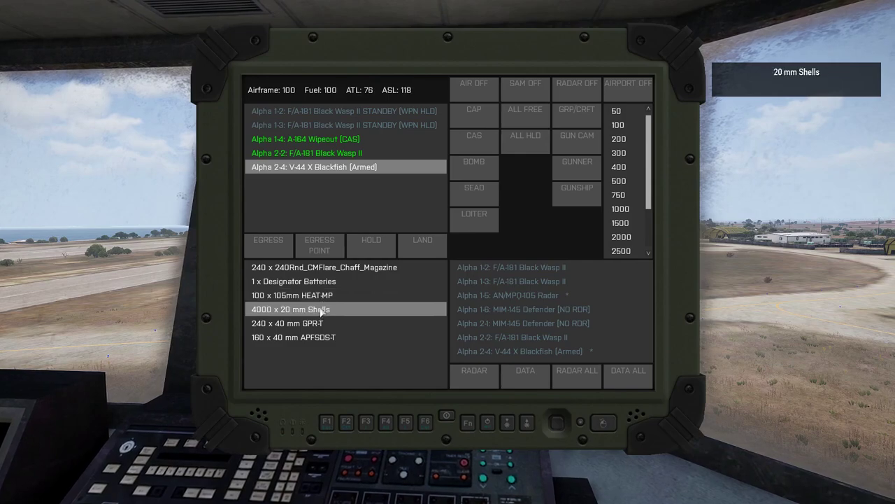
left_click(307, 152)
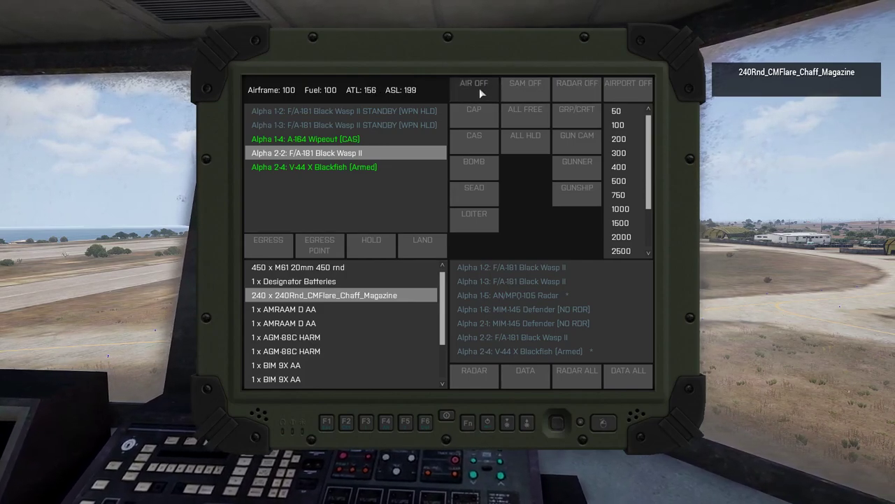
Switch the tablet's aircraft markers on for the map
left_click(473, 86)
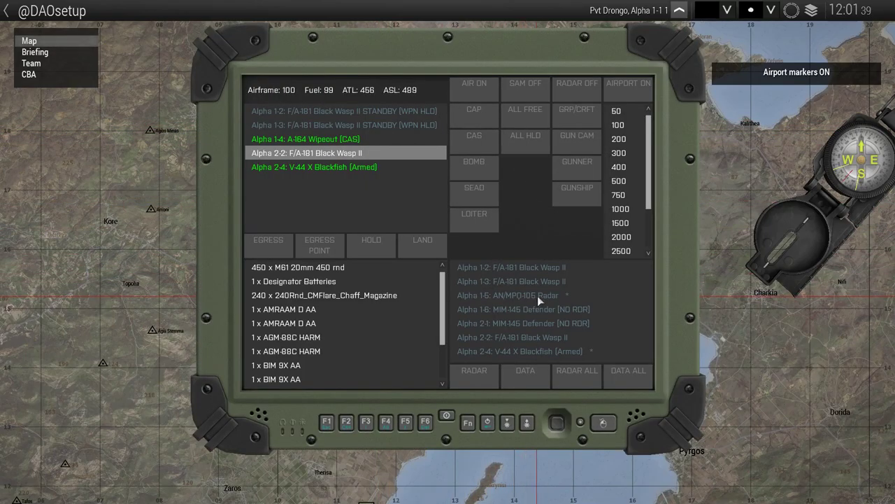
Select the AN/MPQ-105 radar site and turn all radars off
left_click(507, 295)
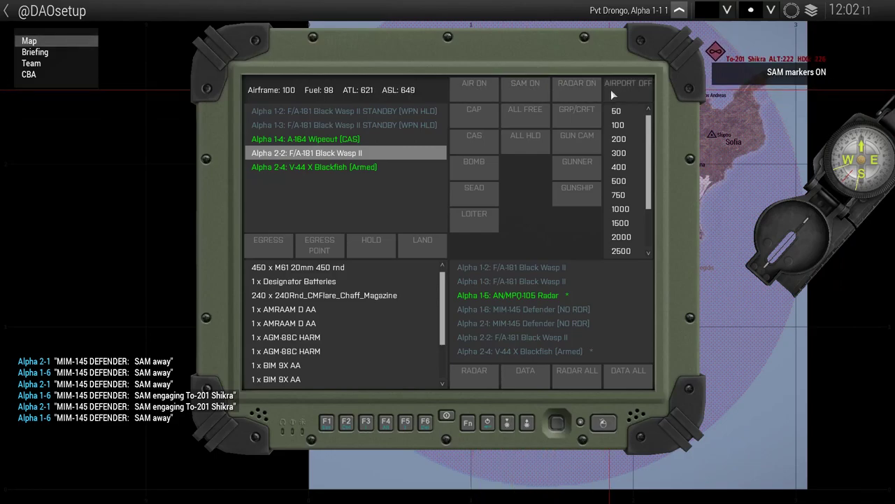
left_click(526, 82)
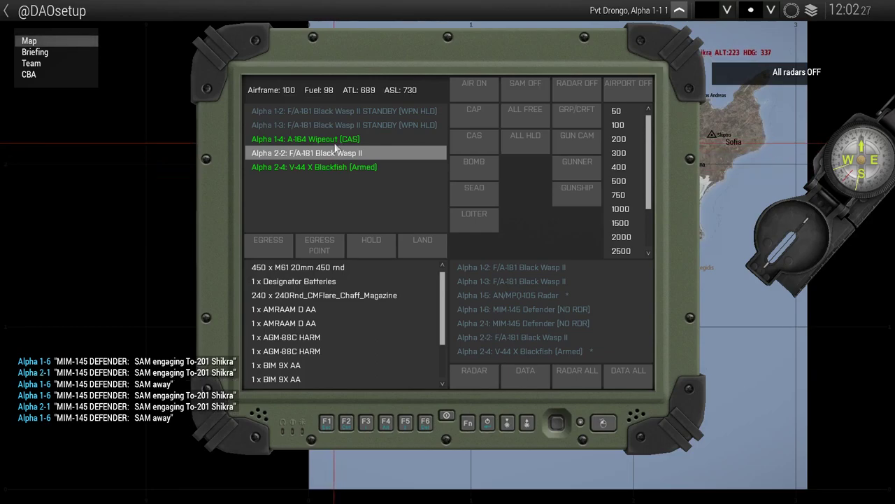
mouse_move(327, 170)
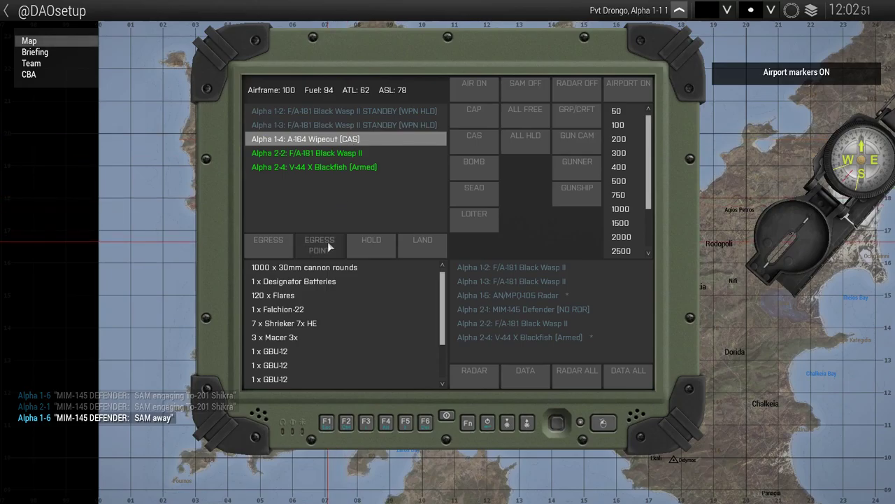
Place the A-164's egress point north of Melanera Bay, then view Alpha 1-2's loadout
left_click(320, 245)
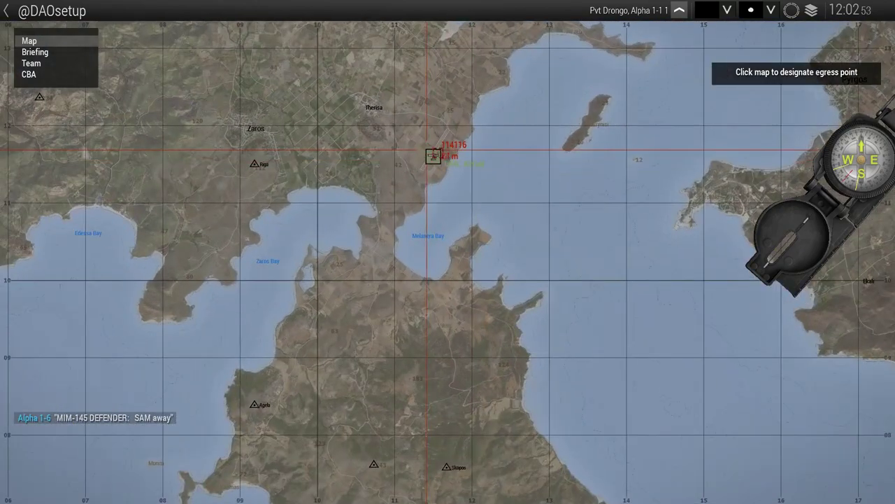
left_click(481, 158)
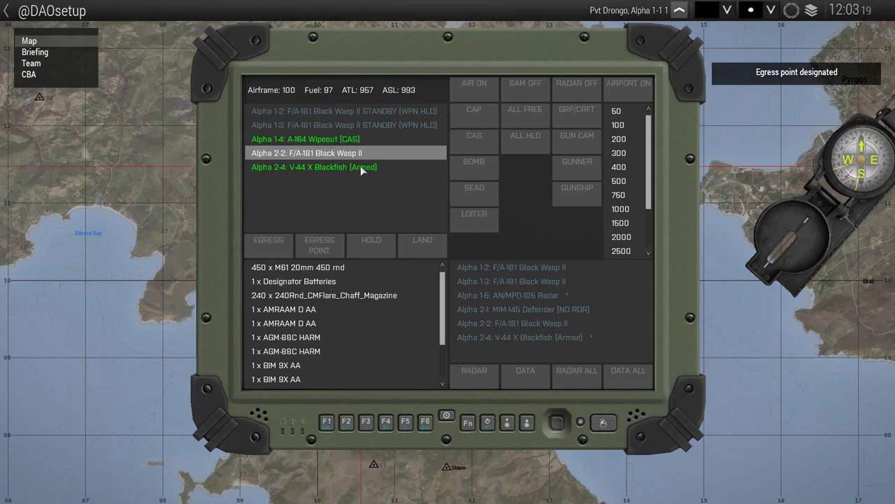
mouse_move(423, 245)
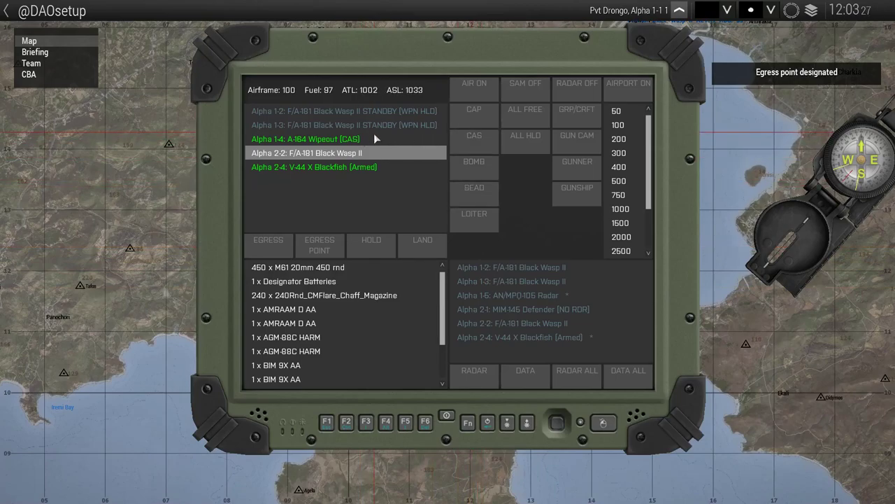
left_click(344, 110)
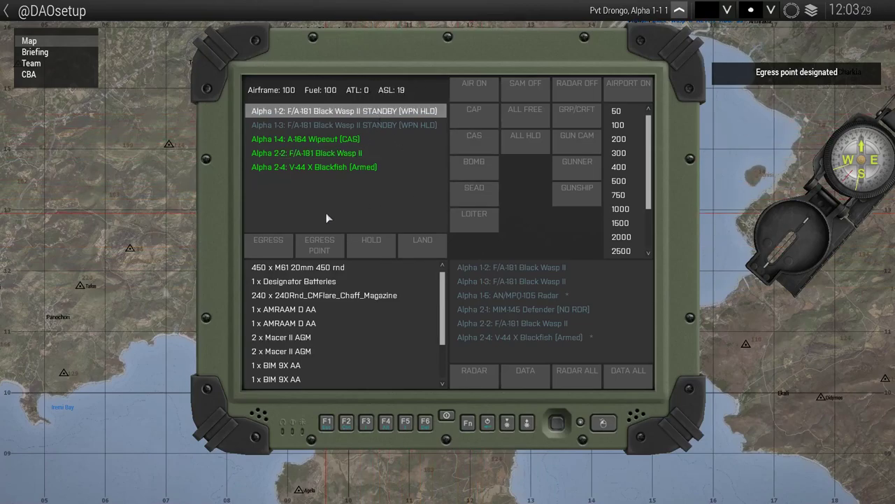
mouse_move(423, 168)
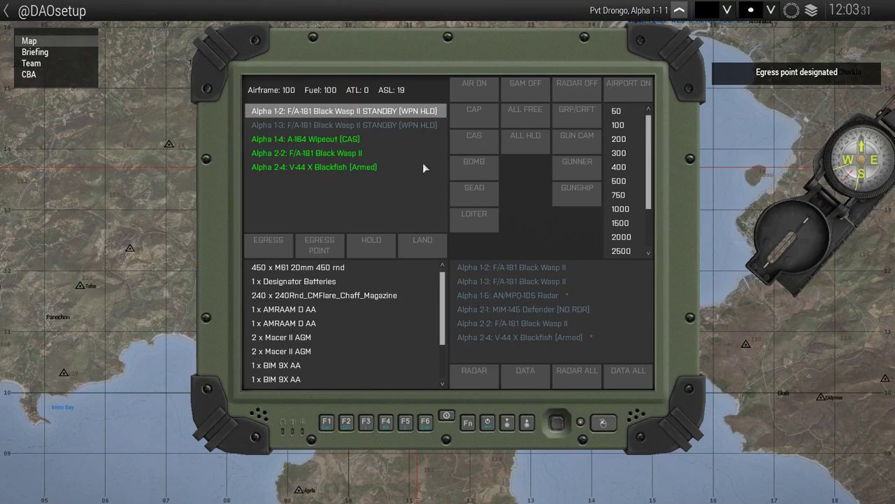
mouse_move(474, 109)
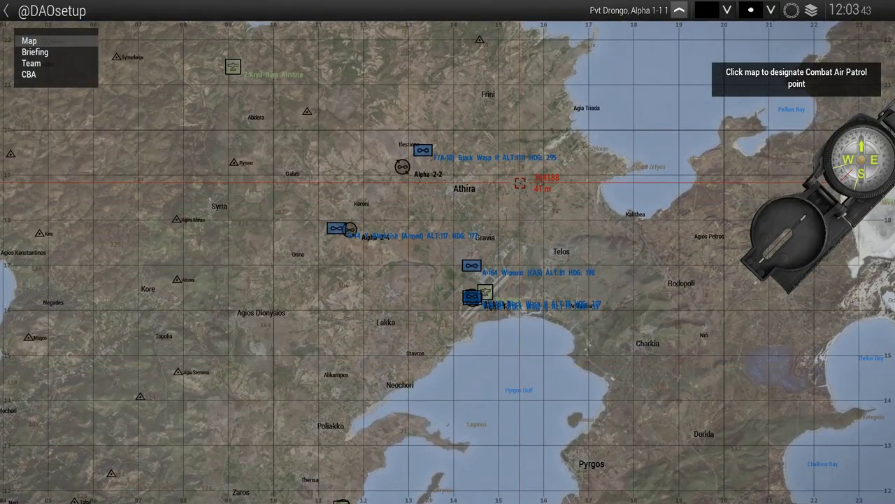
Mark Alpha 1-2's combat air patrol point on the map east of Athira
left_click(520, 183)
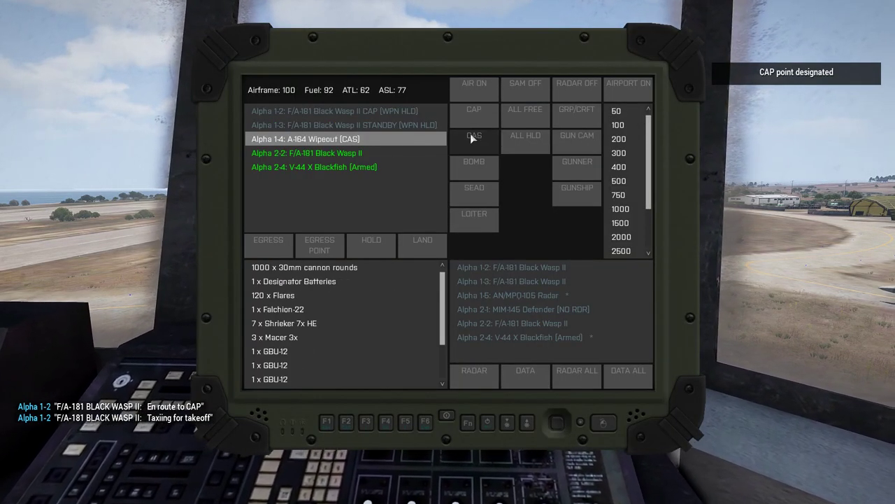
Order the A-164 Wipeout onto close air support
left_click(474, 136)
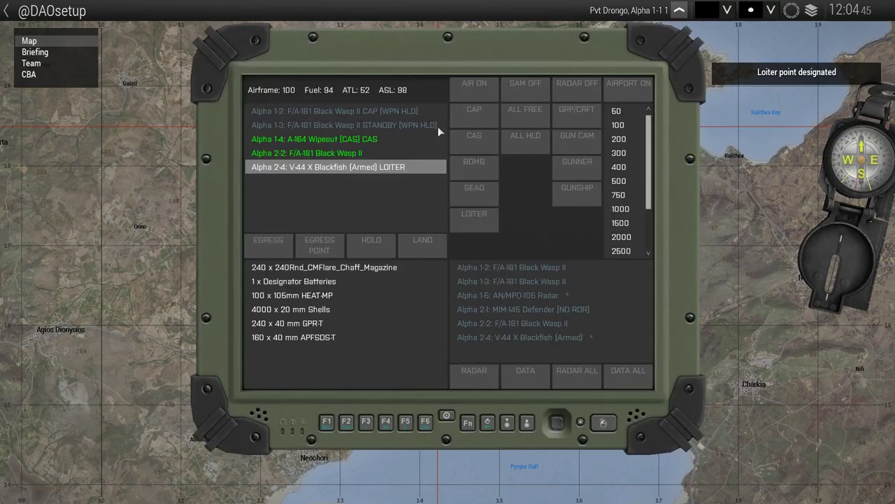
mouse_move(526, 109)
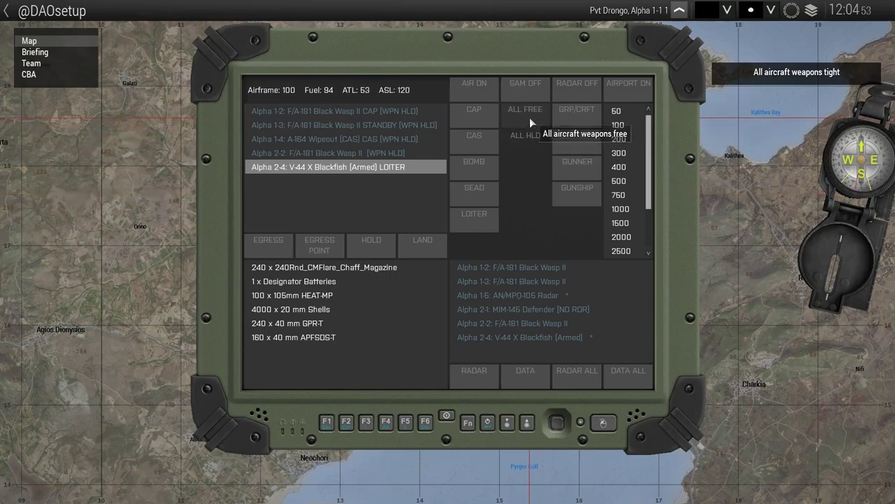
Set all aircraft weapons free and label aircraft markers by group name
left_click(525, 109)
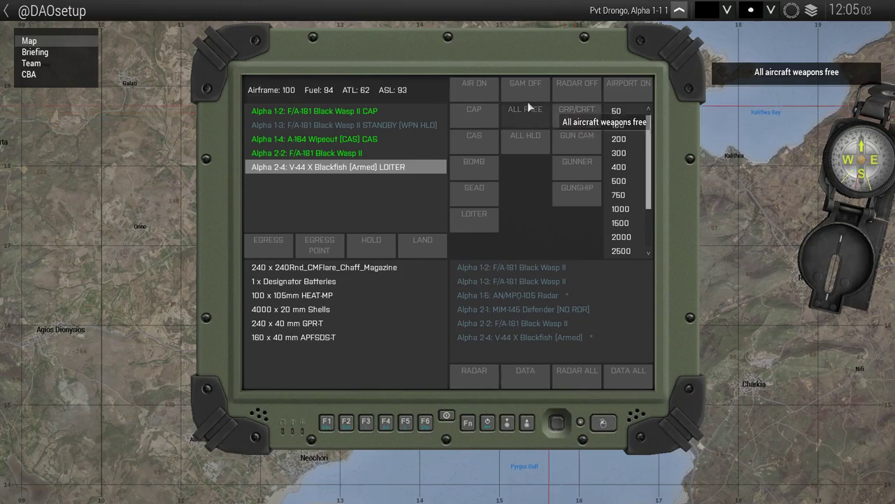
left_click(628, 83)
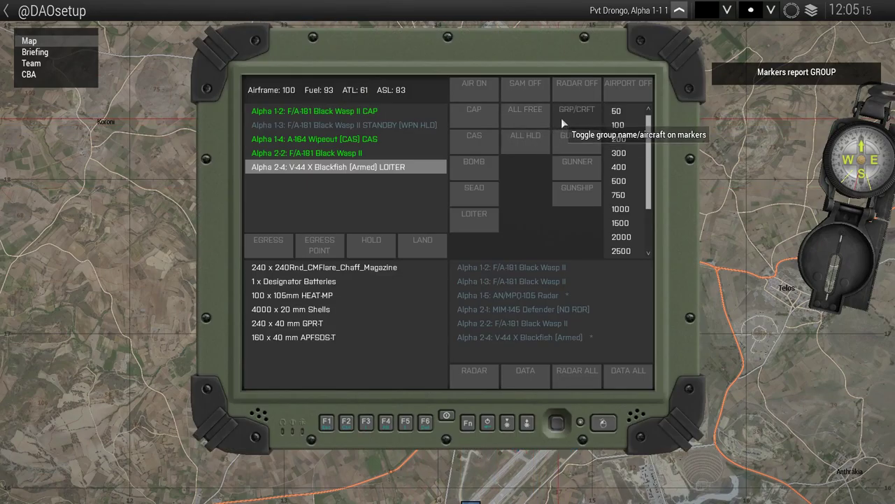
left_click(577, 115)
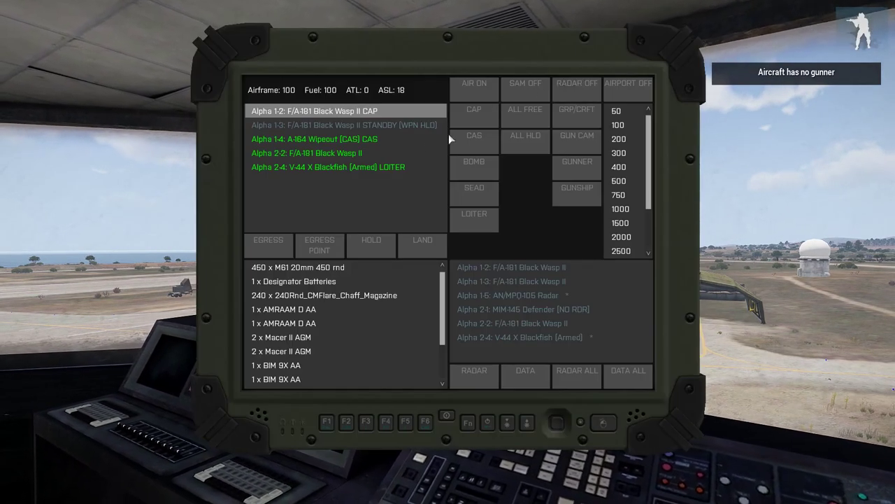
Order the V-44 Blackfish to act as gunship over an area marked south-east of Athira
left_click(327, 167)
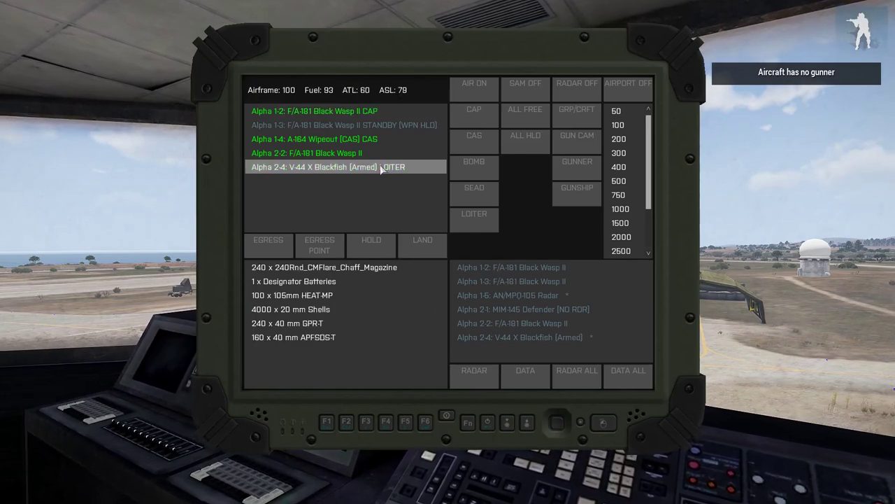
left_click(315, 167)
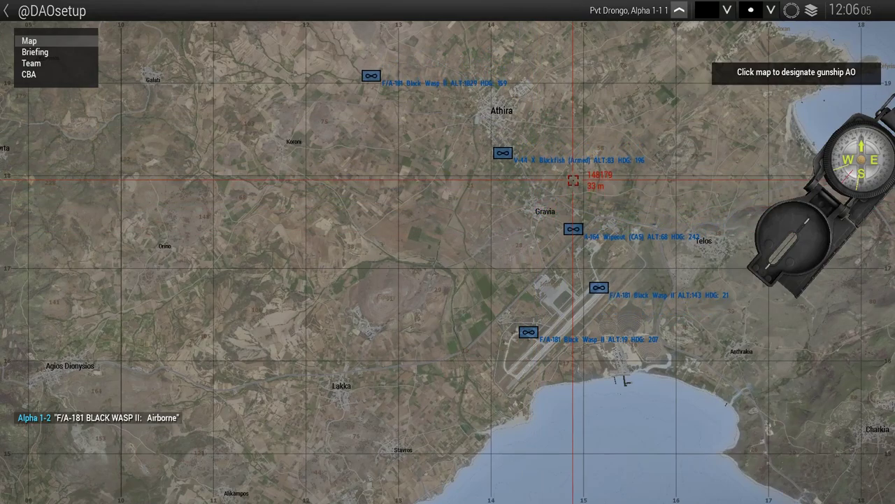
left_click(573, 182)
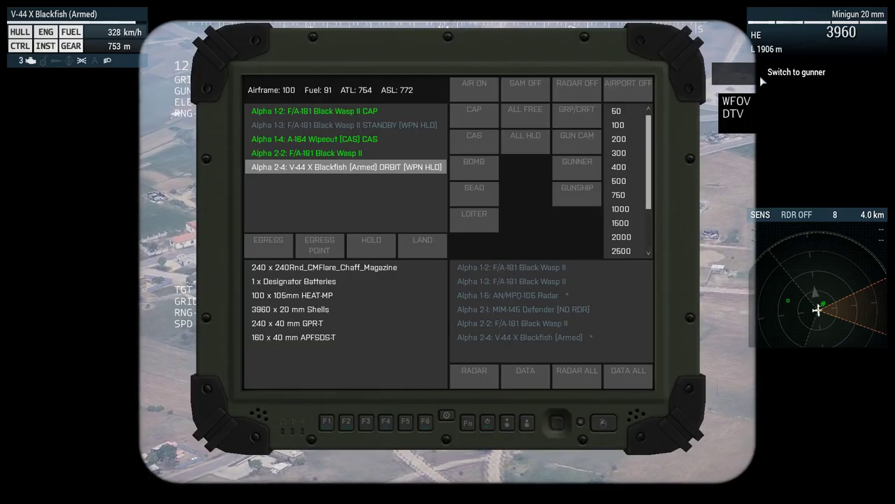
left_click(576, 166)
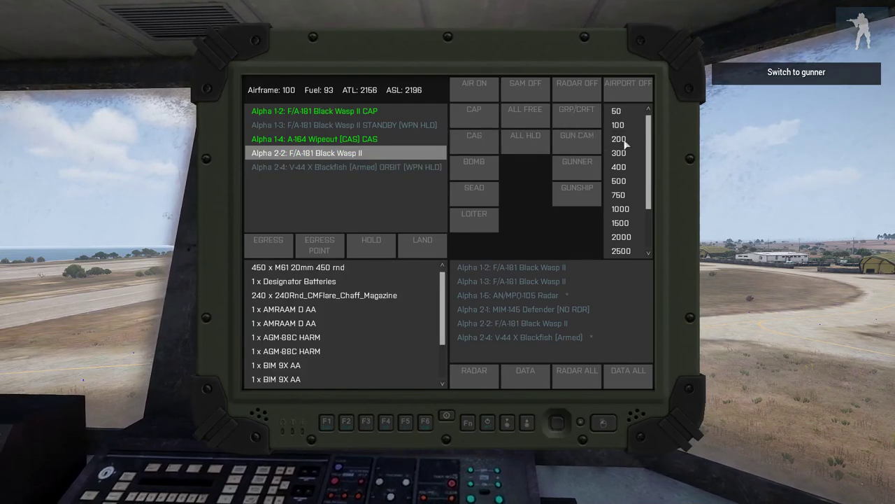
Send Alpha 2-2 to altitude 500, then switch Alpha 1-2's and all aircraft radars off
left_click(618, 139)
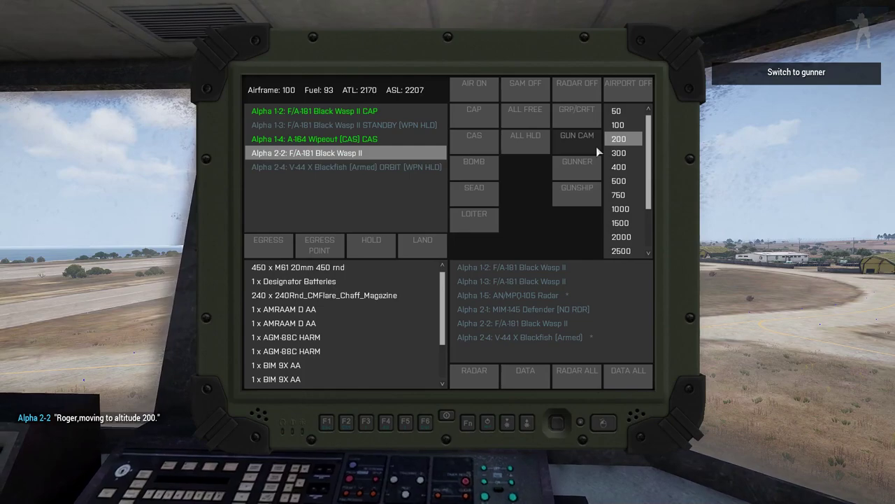
left_click(618, 180)
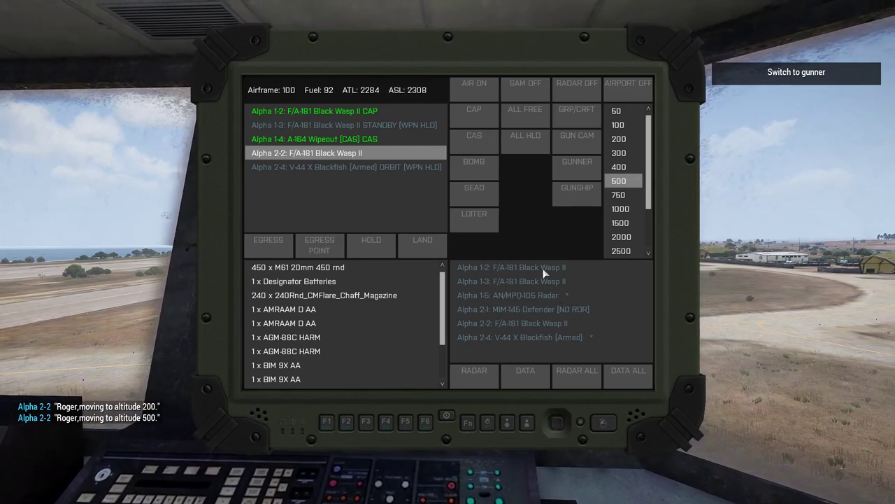
left_click(511, 281)
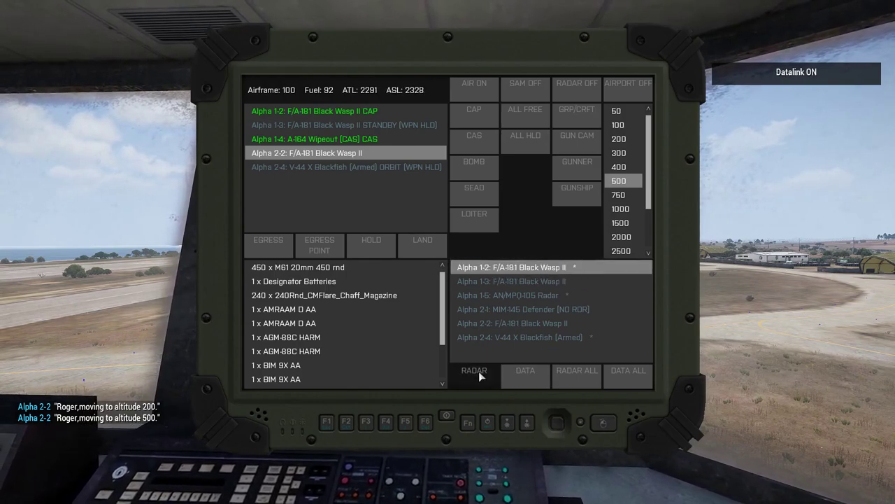
left_click(474, 370)
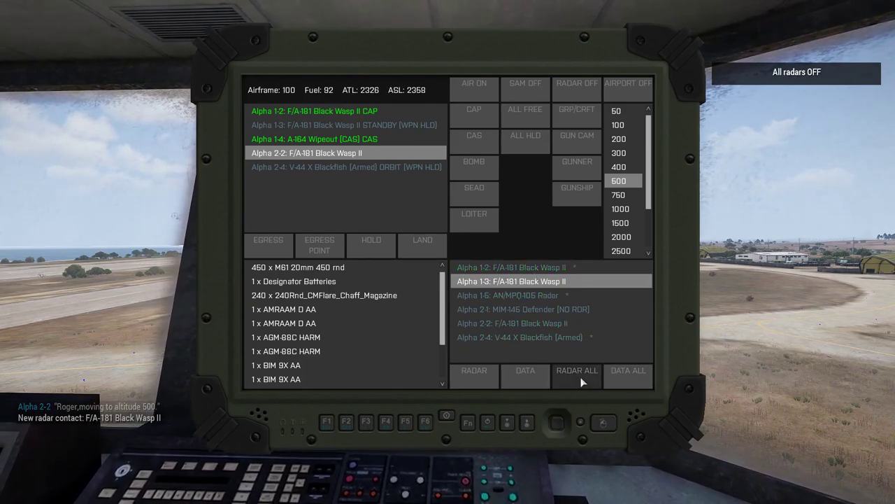
left_click(628, 370)
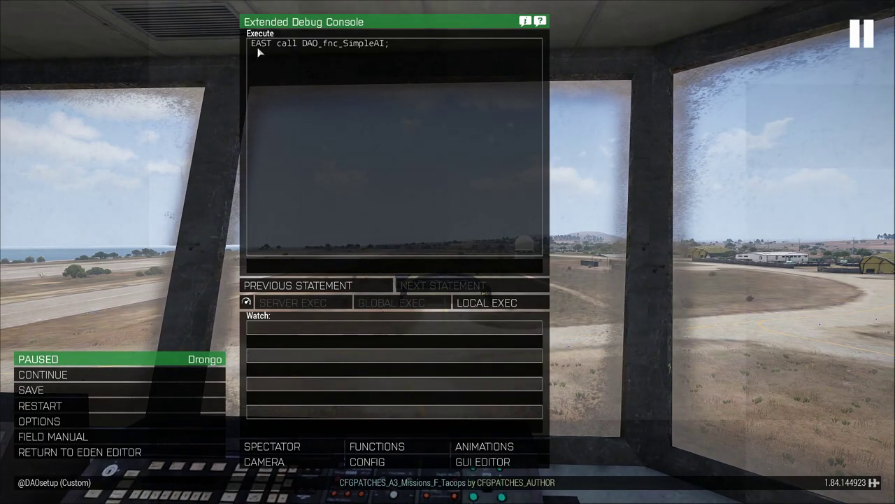
mouse_move(489, 266)
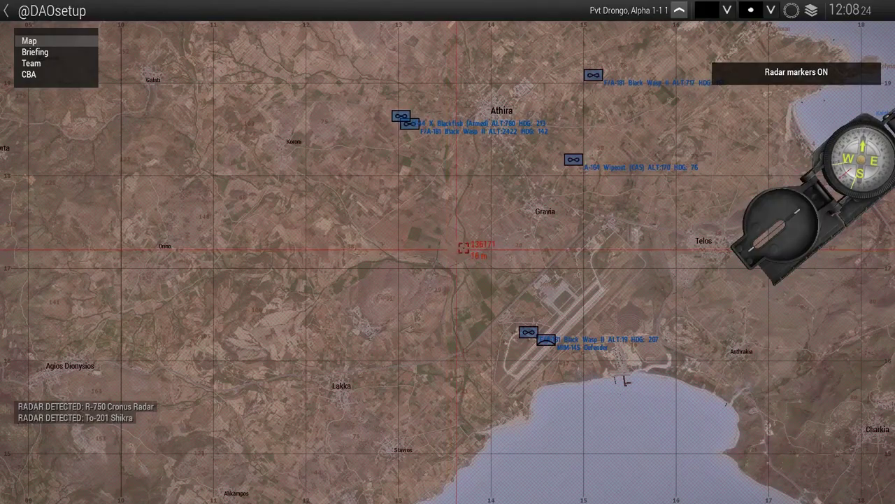
Scroll the map to view the detected R-750 Cronus and Shikra radar markers
scroll("down", 3)
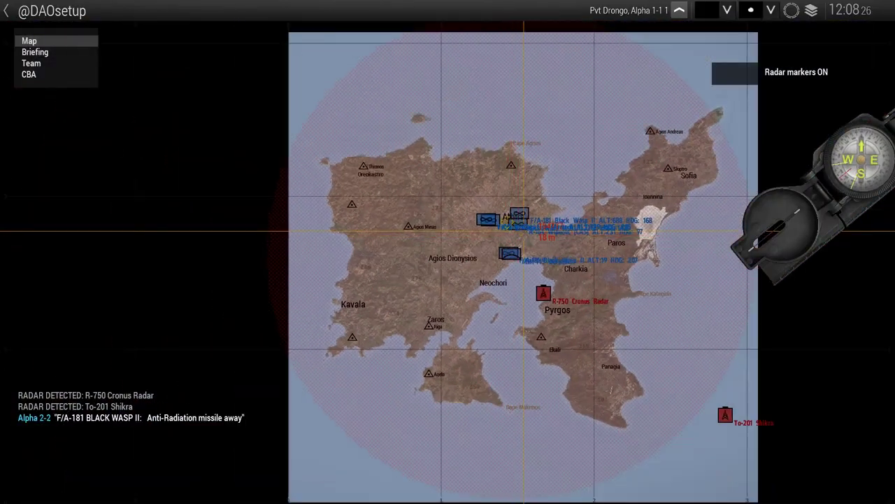